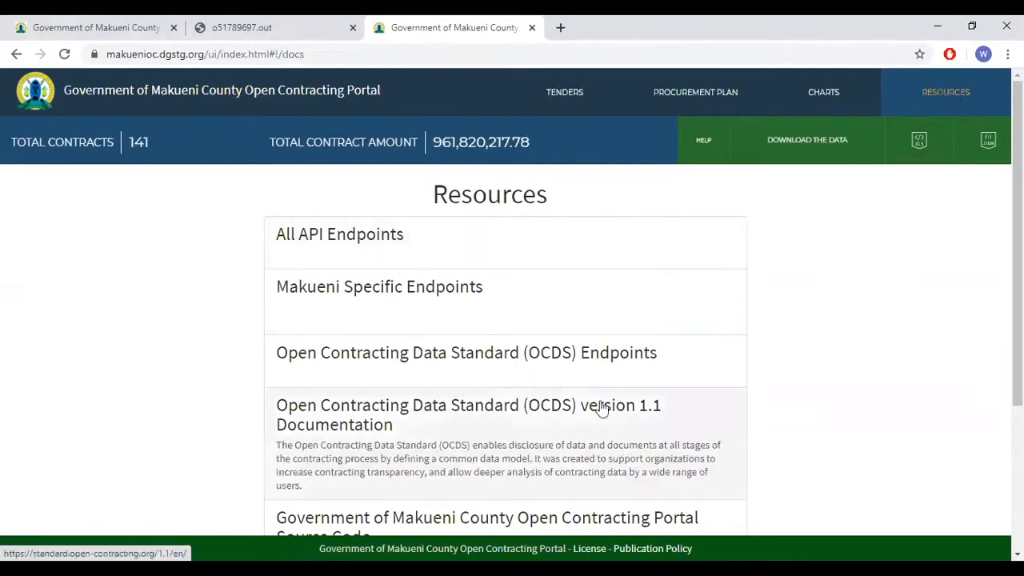
Step: From the Resources page, open the documentation listing all API endpoints
scroll("down", 3)
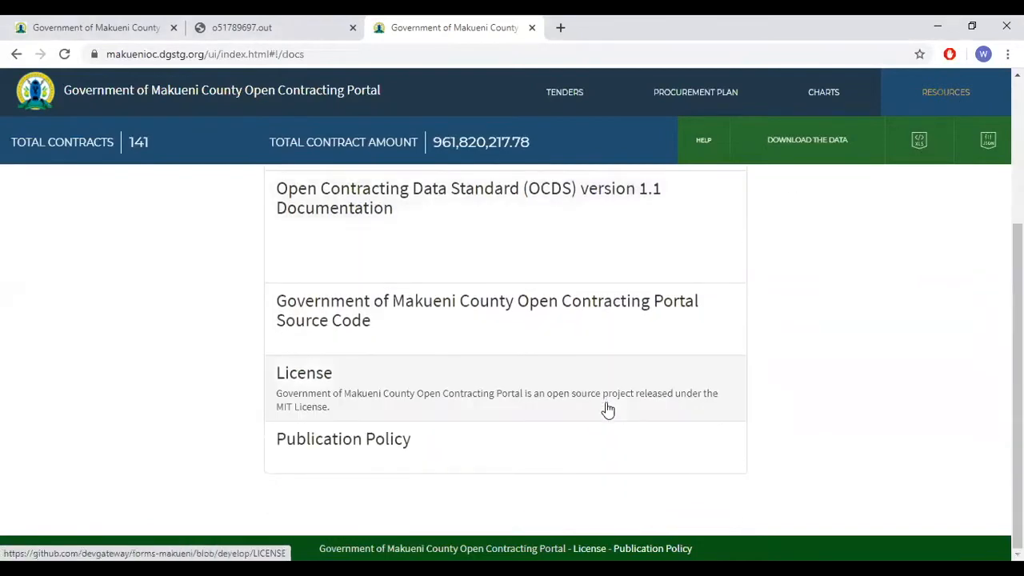
scroll("up", 3)
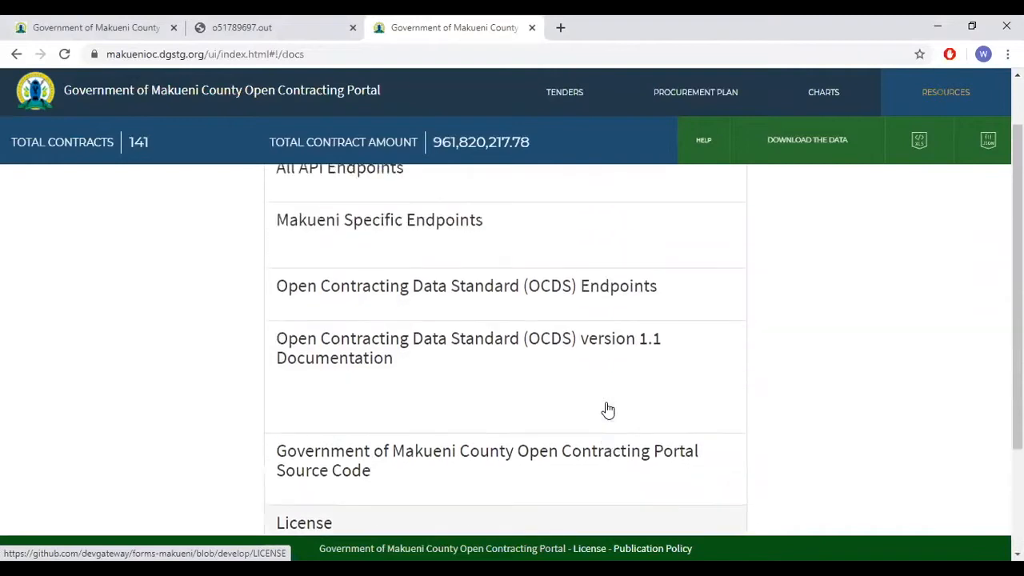
left_click(467, 349)
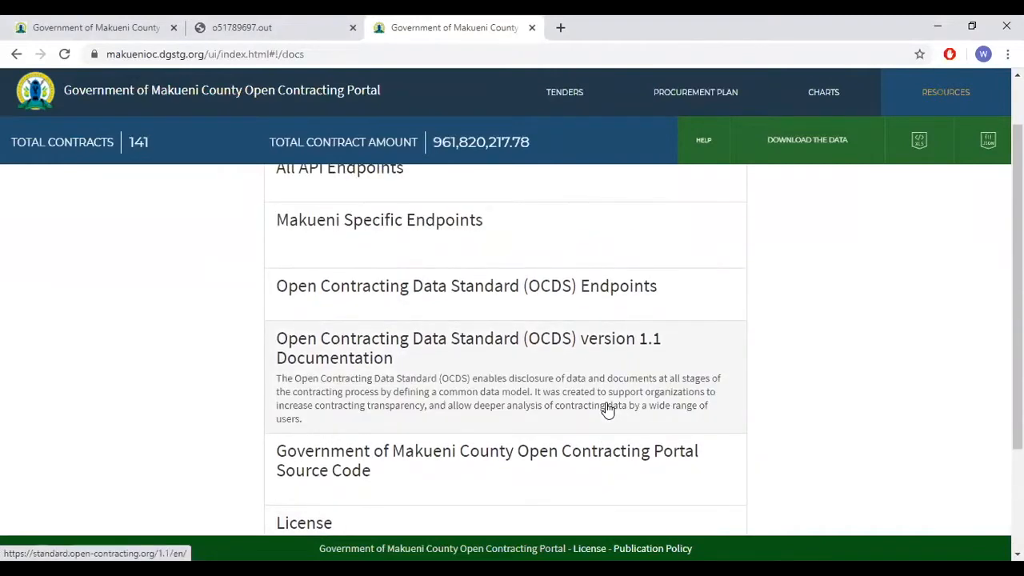
scroll("up", 3)
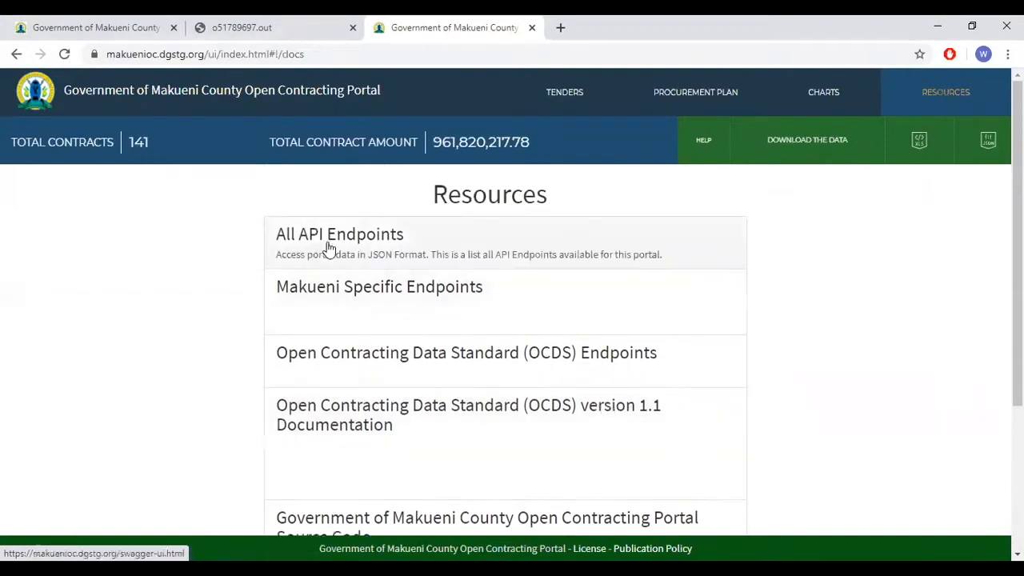
left_click(378, 287)
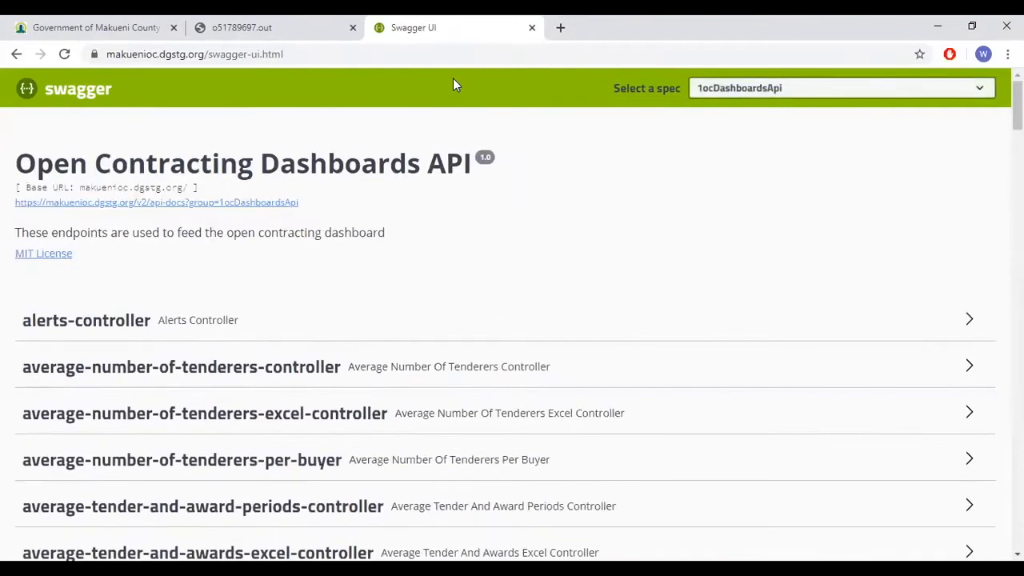
Step: Review the API documentation and open the Makueni-specific API endpoints
scroll("down", 3)
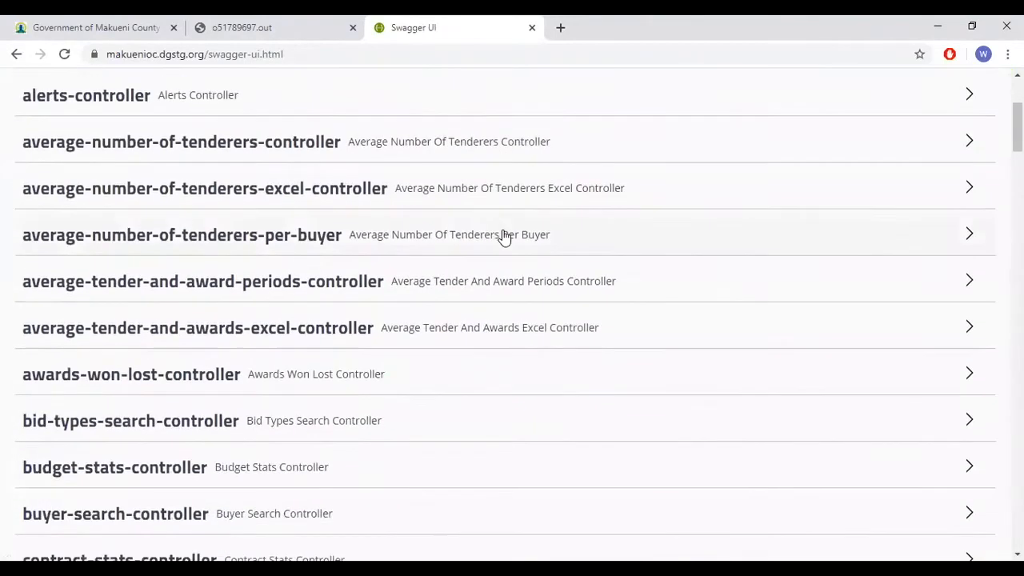
scroll("down", 3)
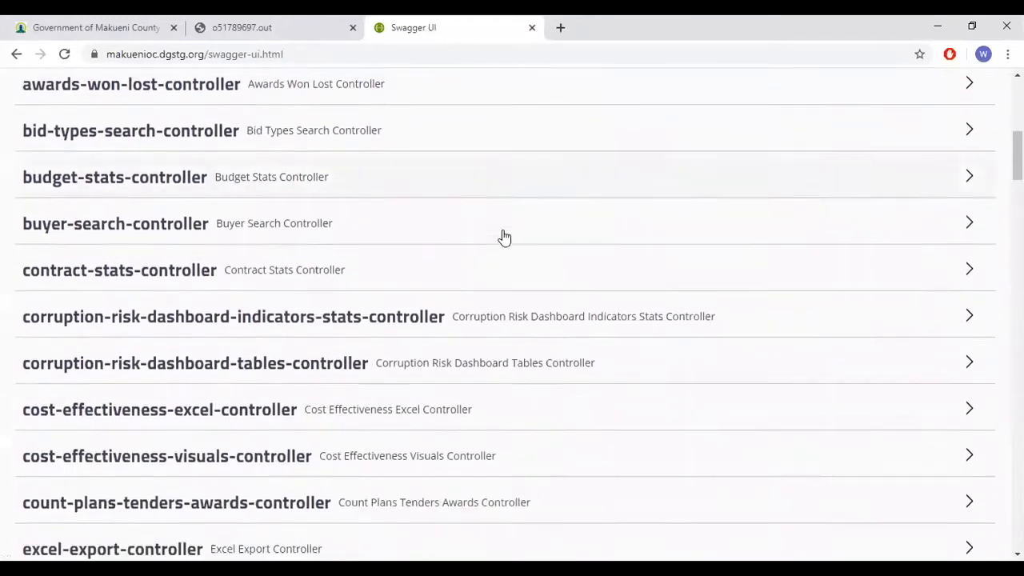
scroll("down", 3)
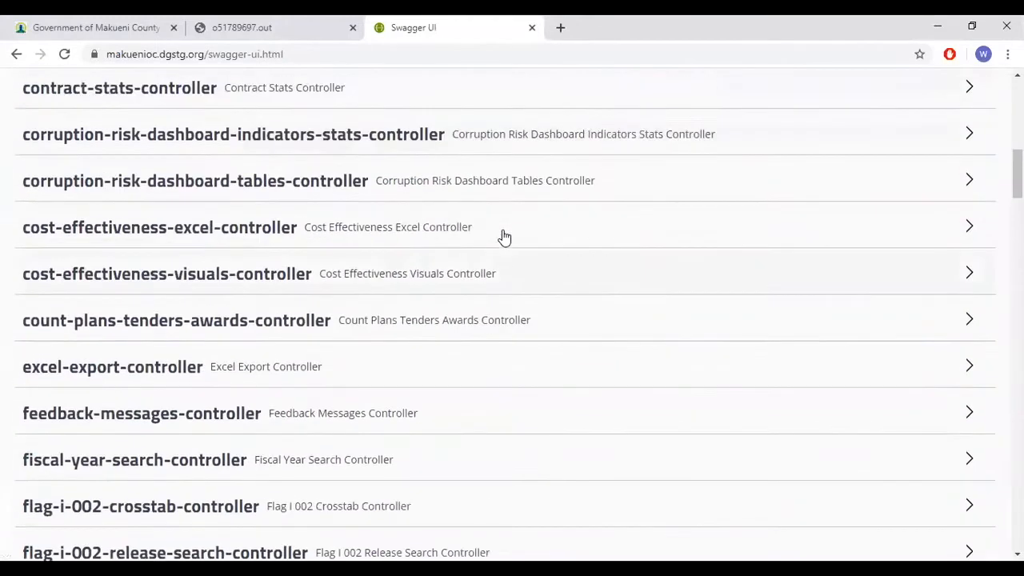
scroll("up", 3)
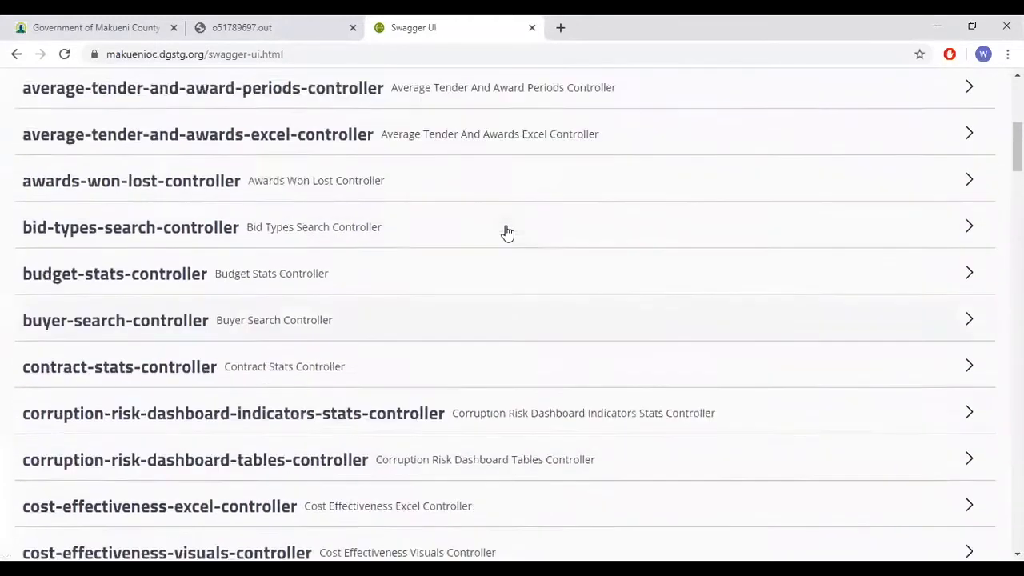
scroll("up", 3)
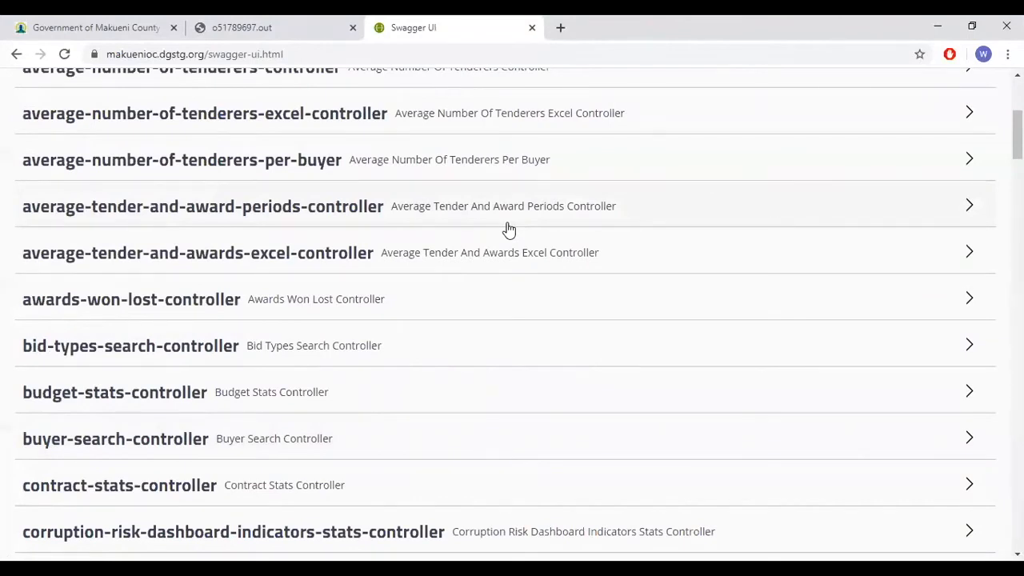
mouse_move(496, 215)
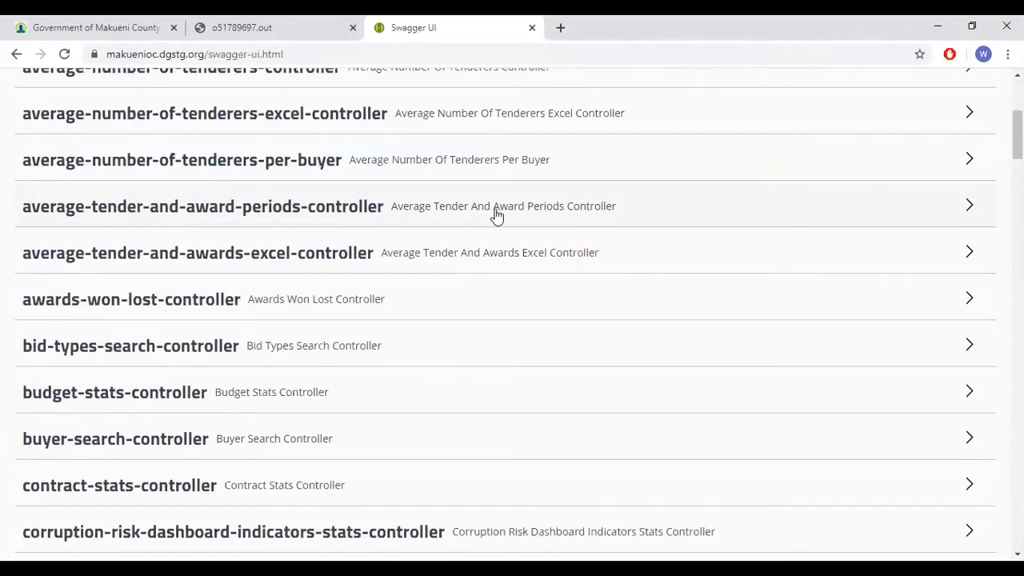
scroll("up", 3)
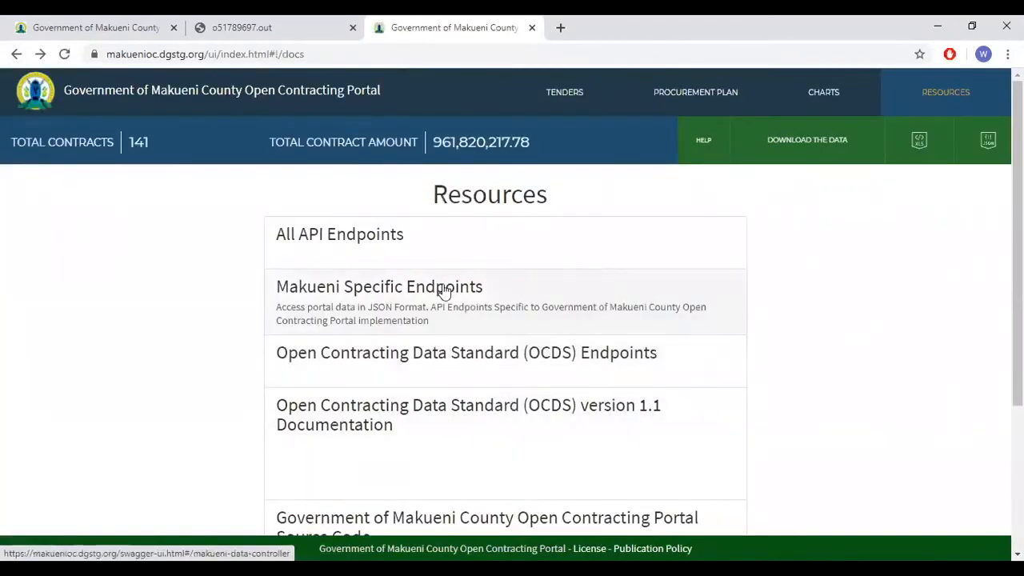
left_click(378, 287)
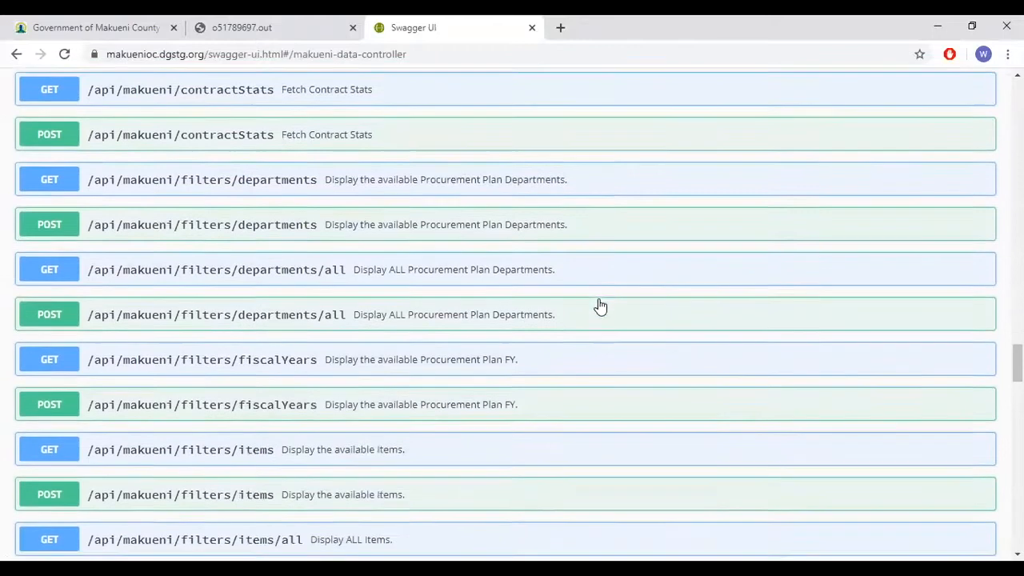
Step: Open the OCDS version 1.1 documentation and the portal's GitHub source code repository
scroll("up", 3)
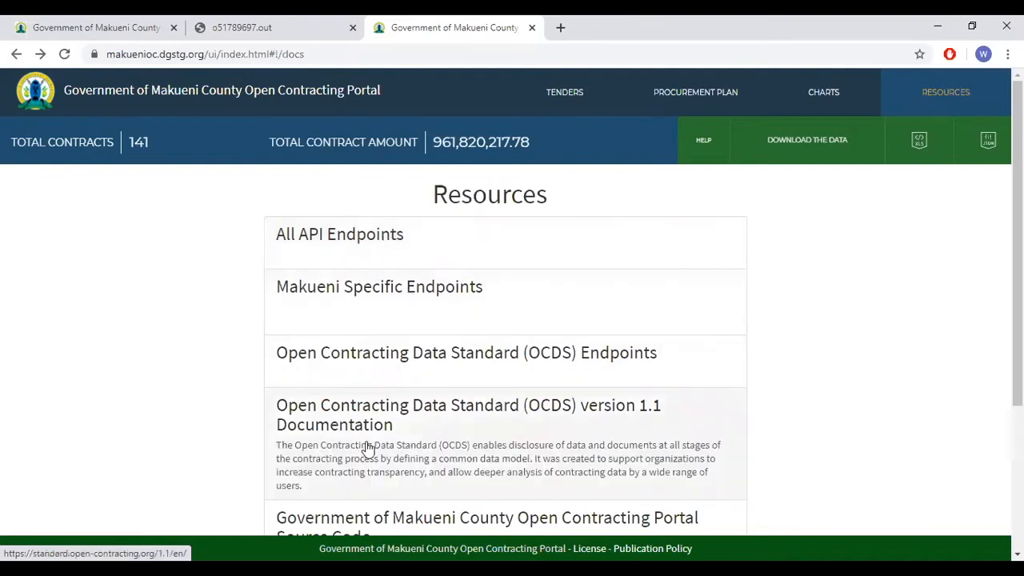
left_click(468, 414)
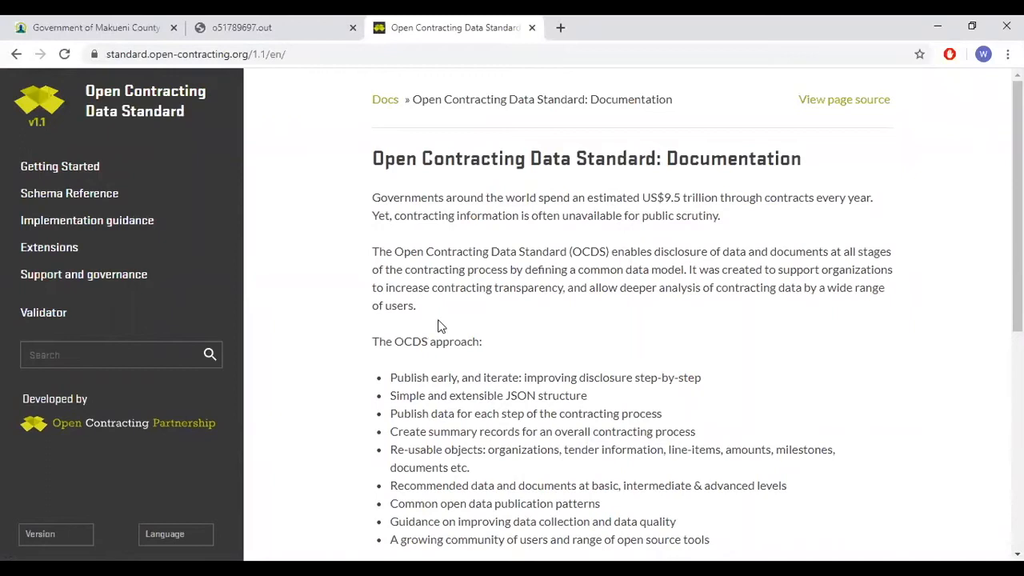
mouse_move(276, 390)
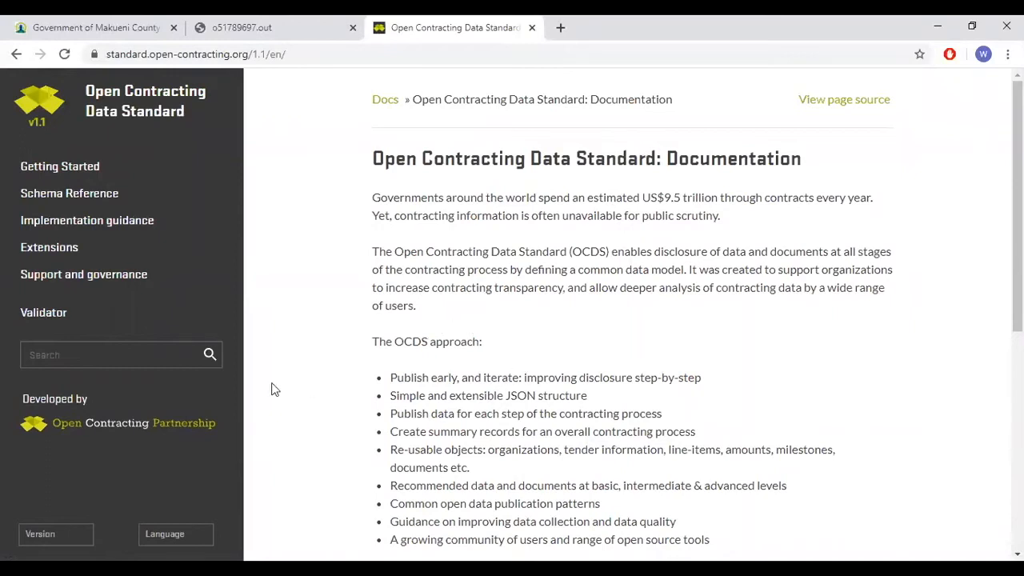
mouse_move(493, 358)
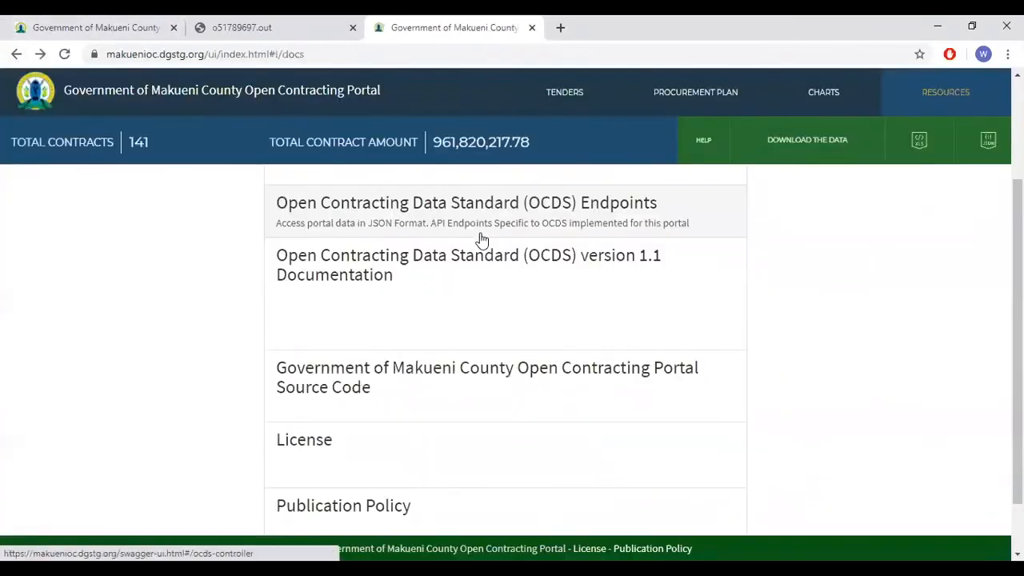
left_click(486, 378)
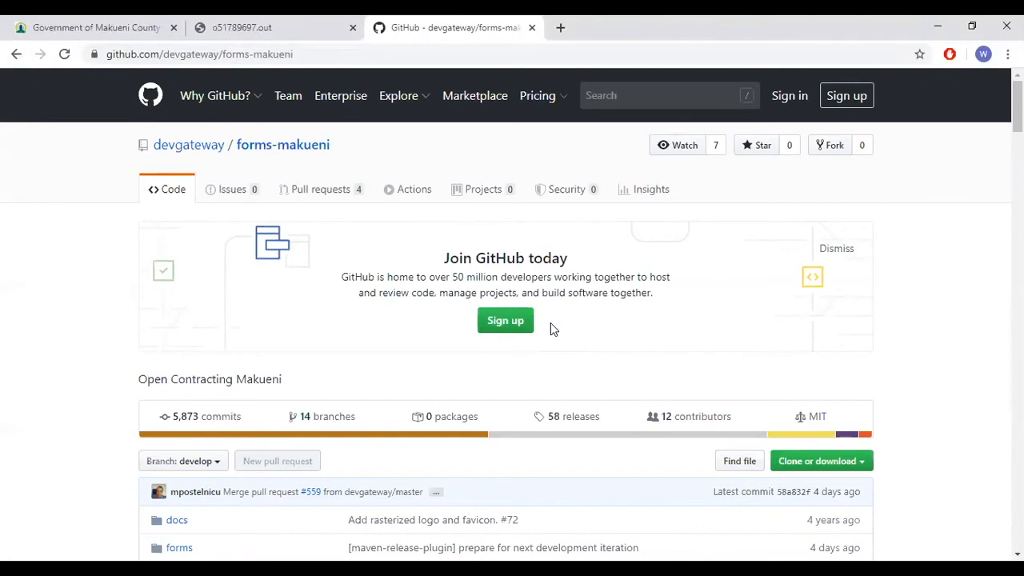
scroll("down", 3)
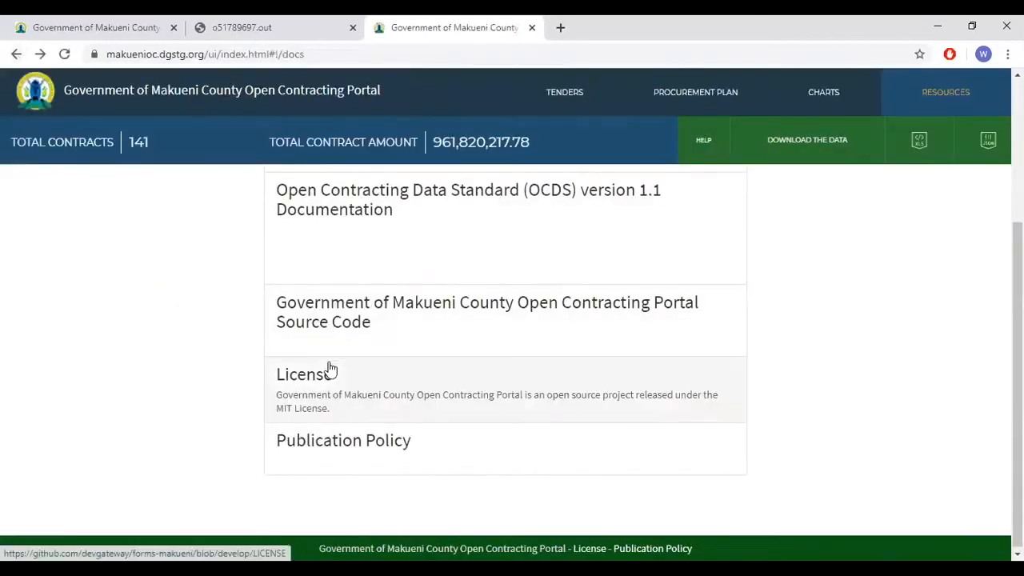
Step: Open the portal's license and scroll through its terms
left_click(300, 374)
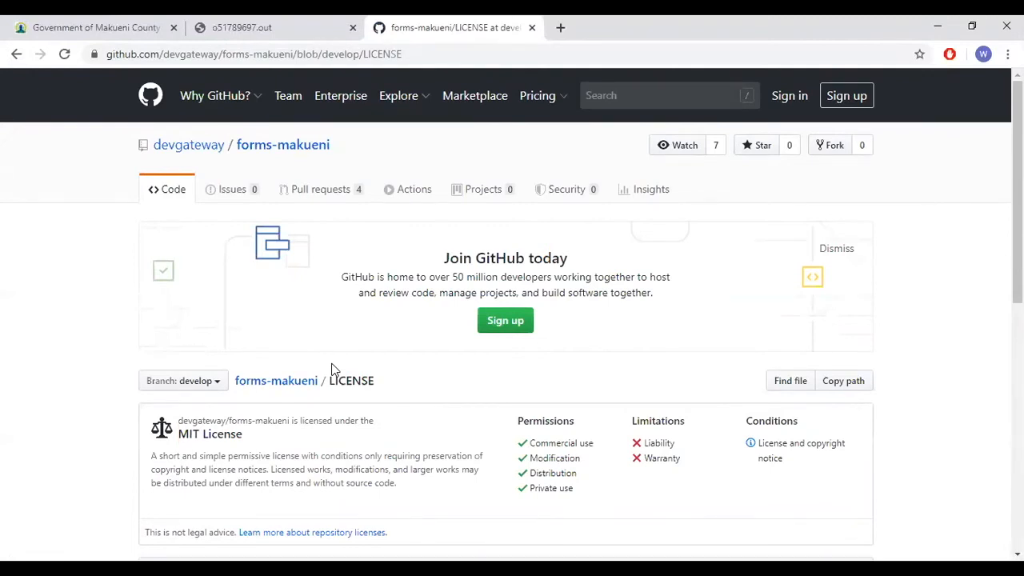
scroll("down", 3)
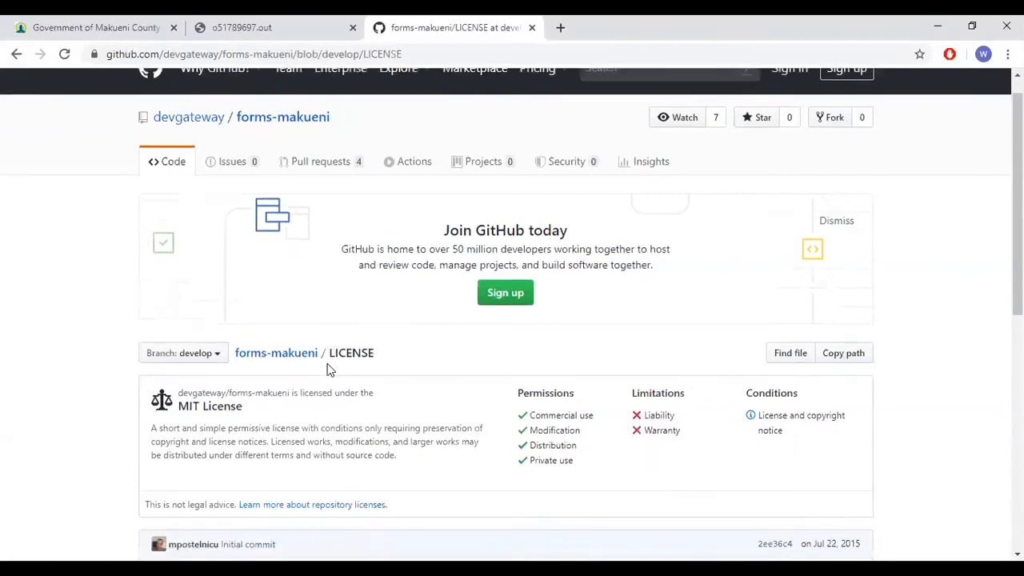
scroll("down", 3)
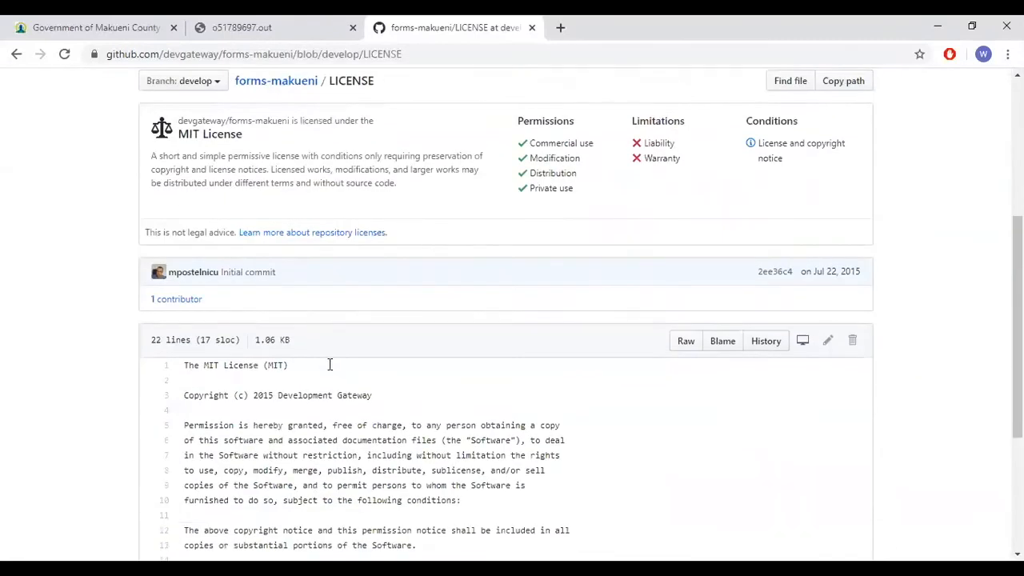
scroll("up", 3)
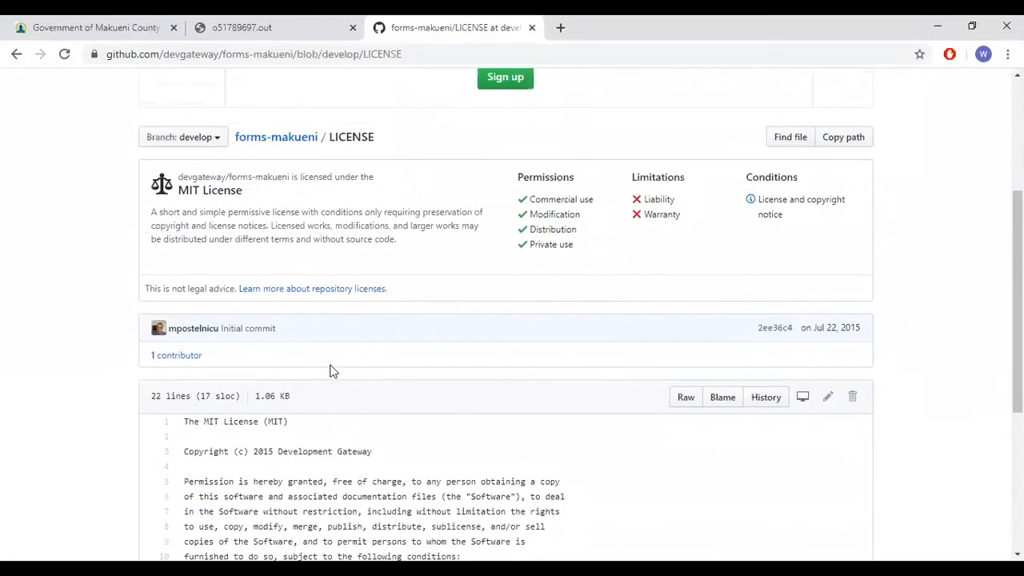
scroll("down", 3)
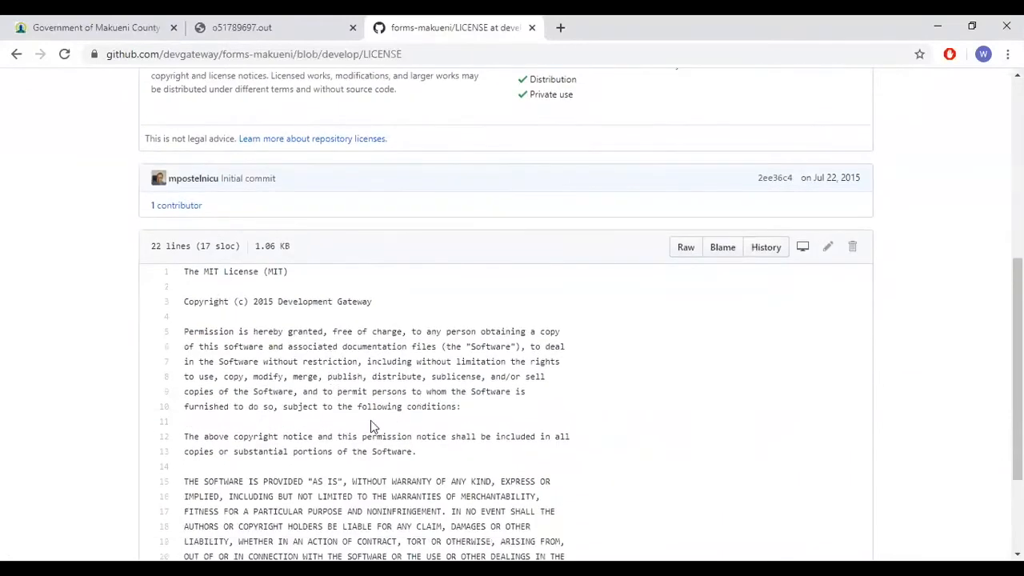
mouse_move(115, 124)
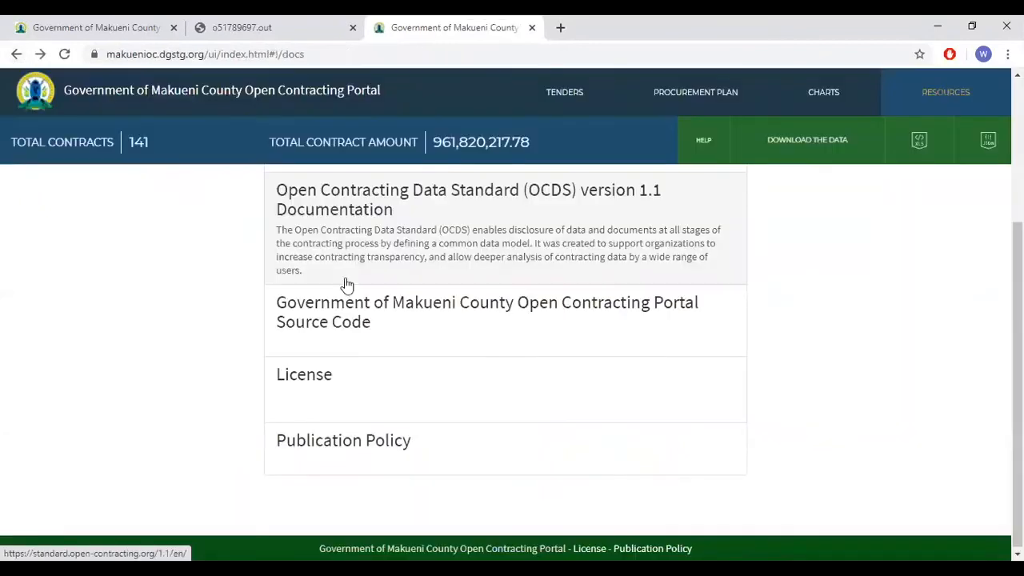
Step: Open the Publication Policy page and scroll through it, returning to the top
left_click(342, 440)
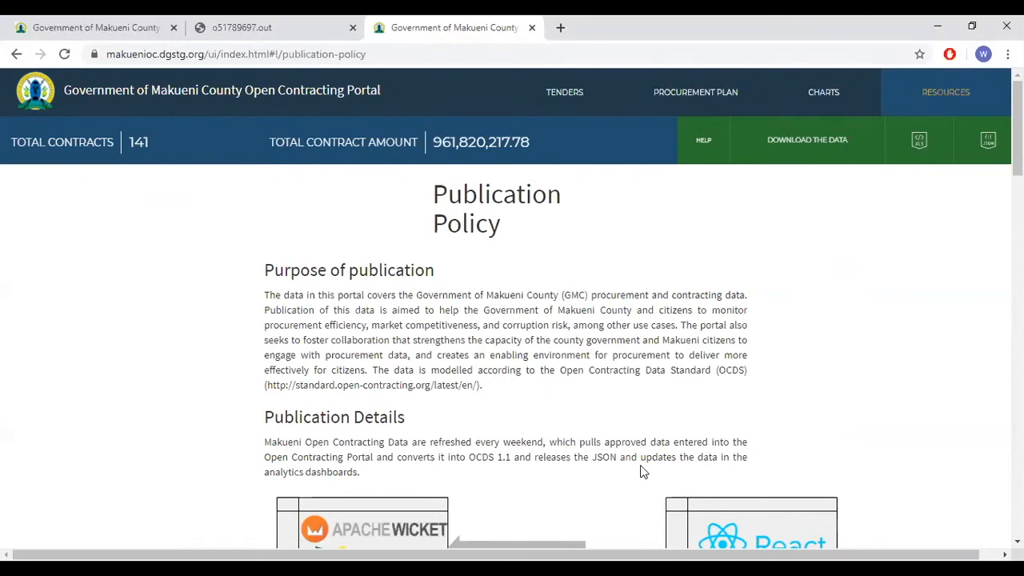
mouse_move(893, 359)
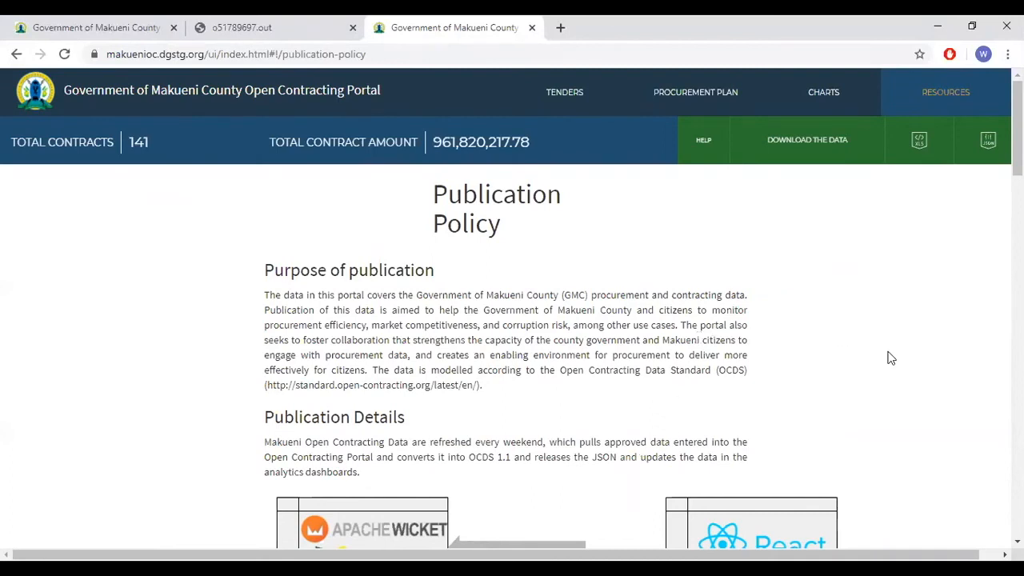
scroll("down", 3)
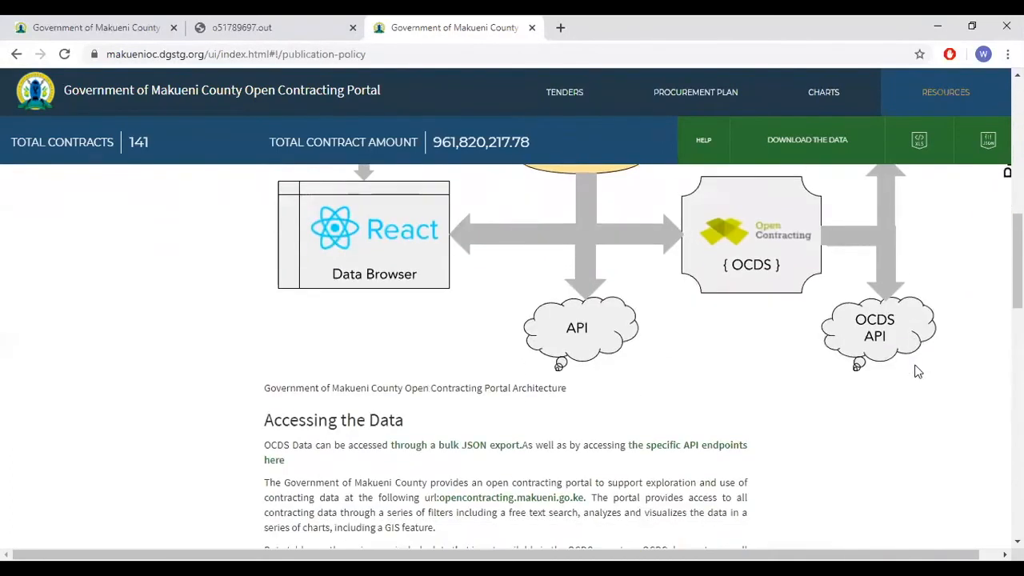
scroll("down", 3)
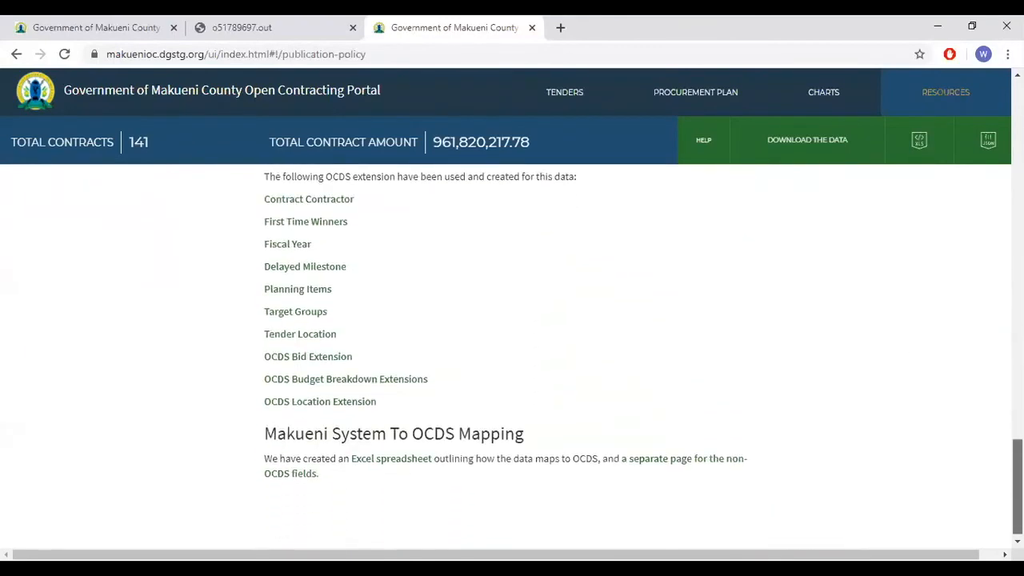
scroll("up", 3)
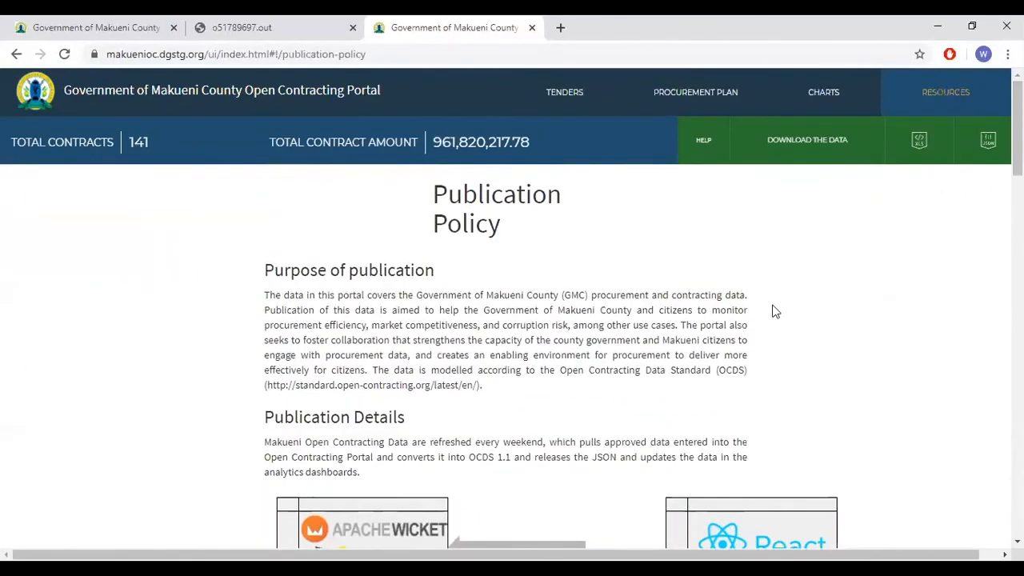